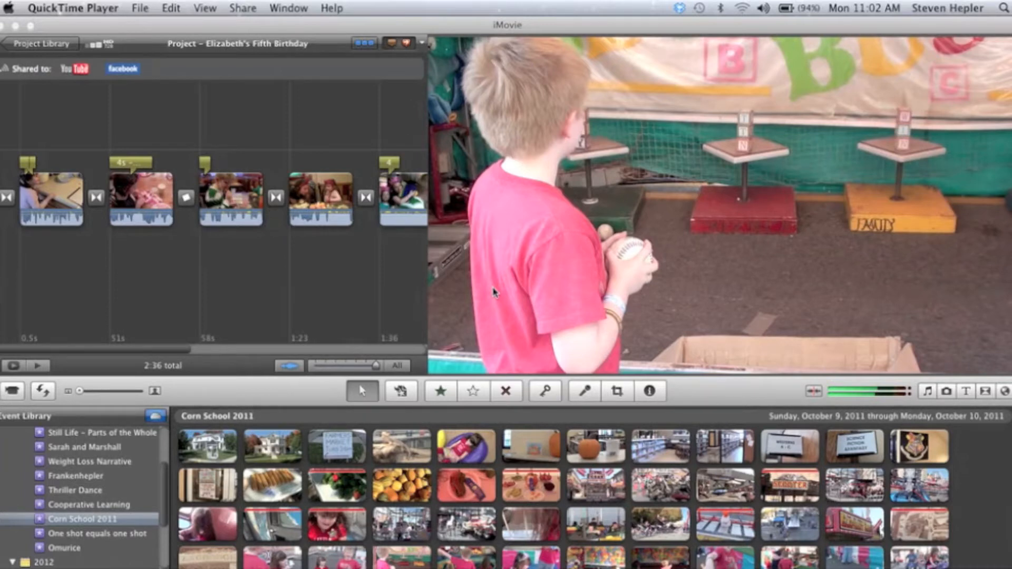
{"action": "mouse_move", "coordinate": [182, 251]}
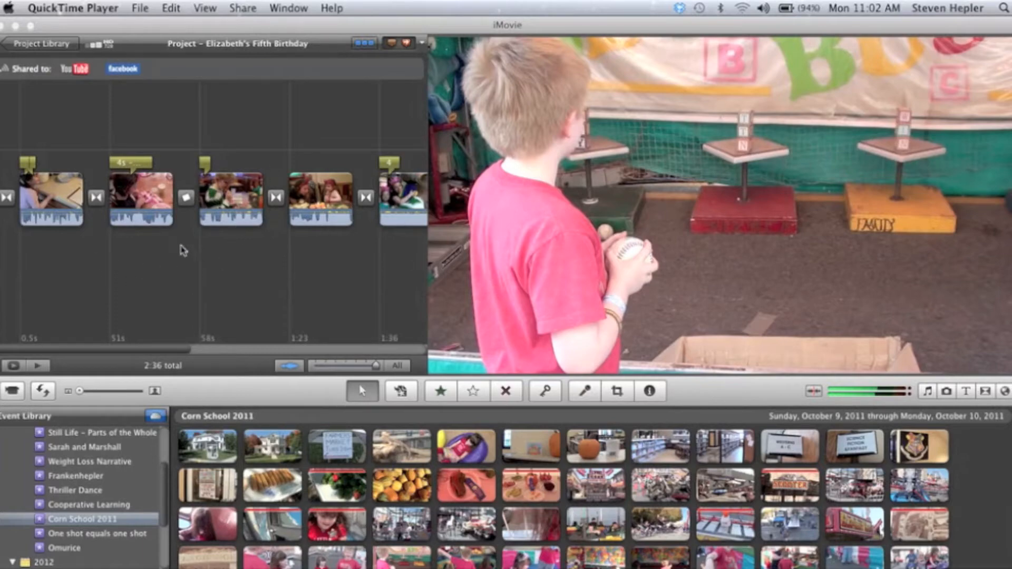
{"action": "mouse_move", "coordinate": [81, 281]}
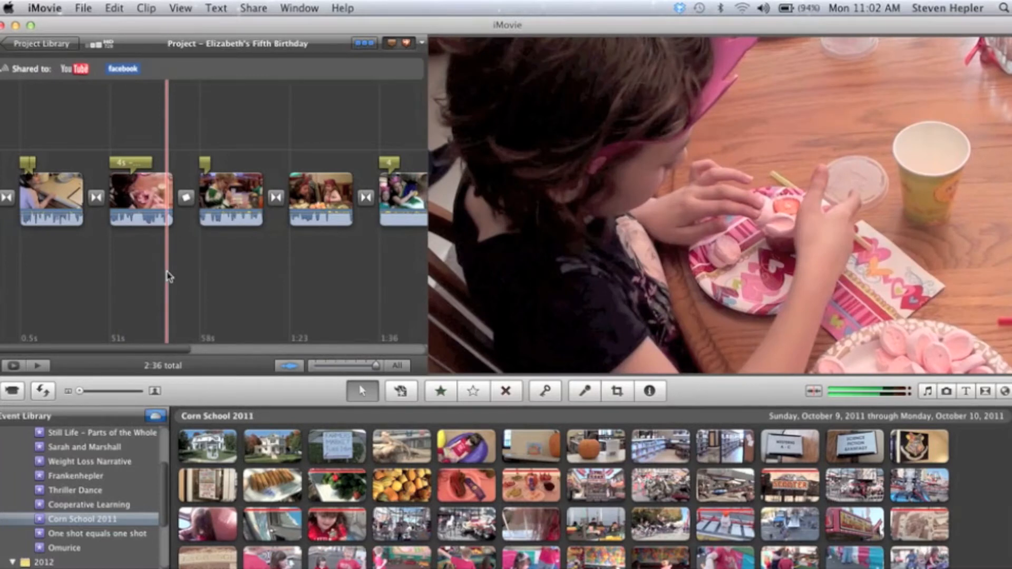
Step: Return to the Project Library and scroll to Winter 2012, the last of the 21 projects
{"action": "left_click", "coordinate": [41, 43]}
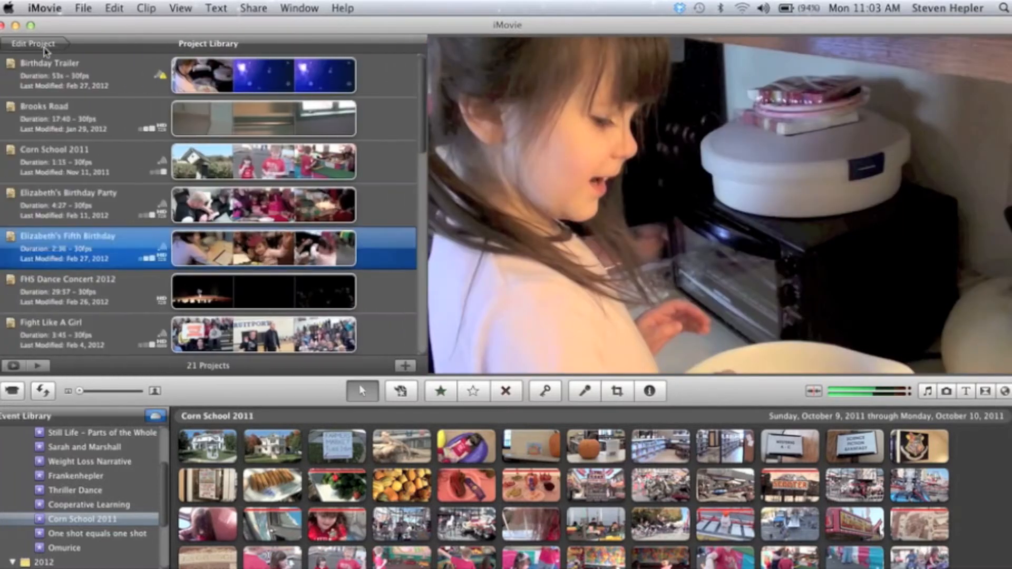
{"action": "mouse_move", "coordinate": [393, 169]}
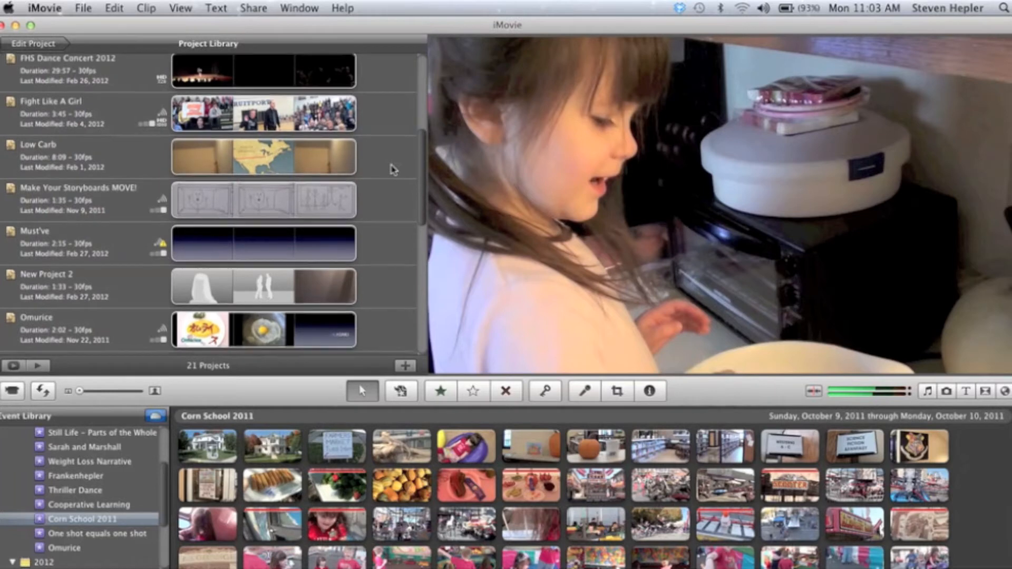
{"action": "scroll", "scroll_direction": "down", "scroll_amount": 3}
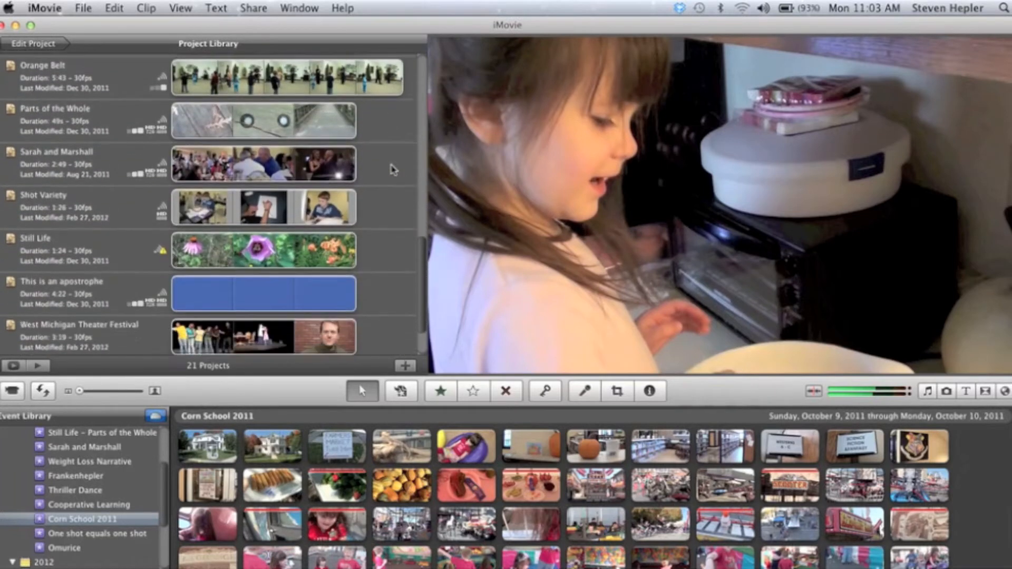
{"action": "scroll", "scroll_direction": "down", "scroll_amount": 3}
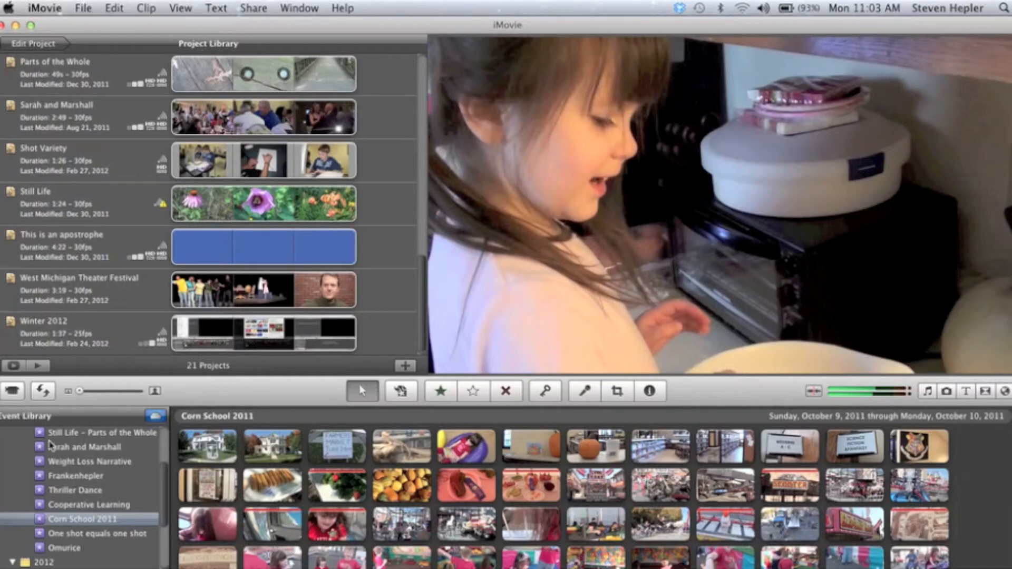
{"action": "mouse_move", "coordinate": [160, 513]}
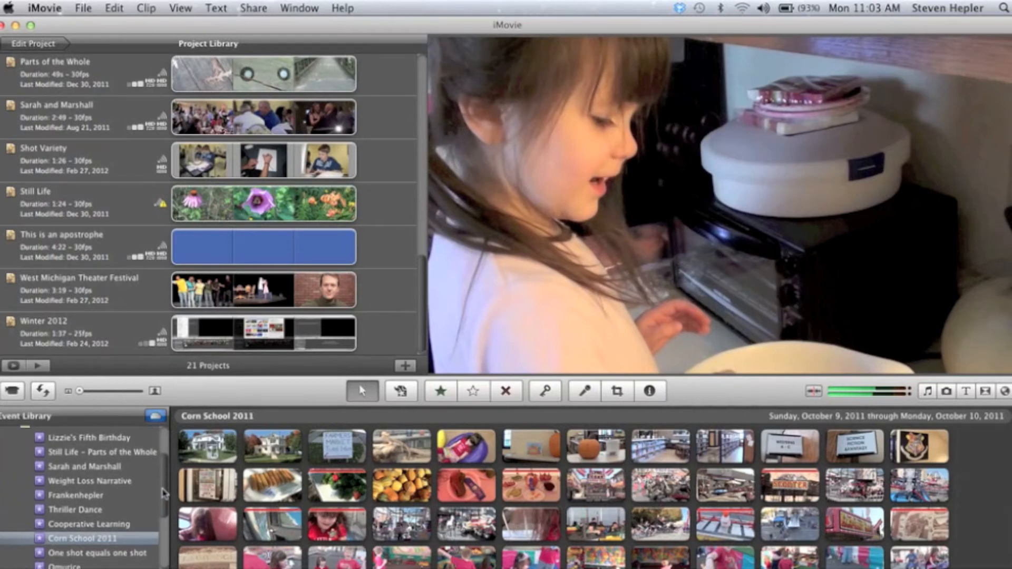
{"action": "mouse_move", "coordinate": [61, 480]}
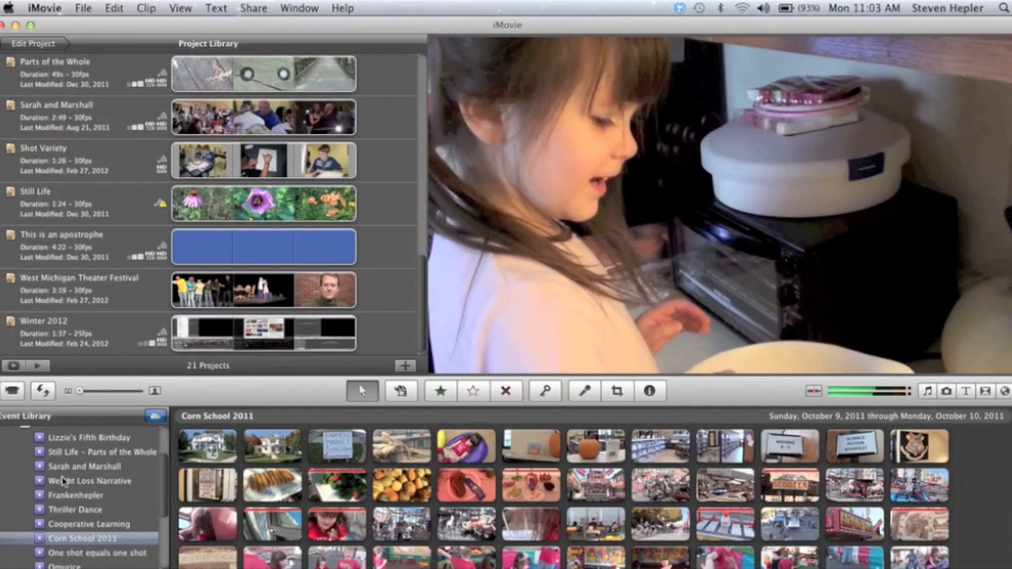
Step: Select the Sarah and Marshall event to show its August 21, 2011 clips
{"action": "left_click", "coordinate": [84, 466]}
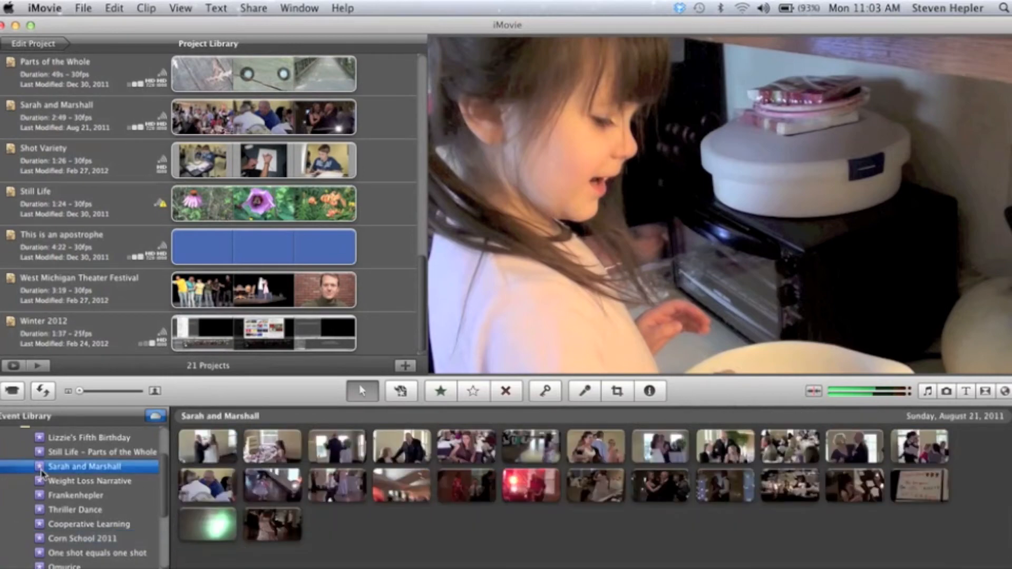